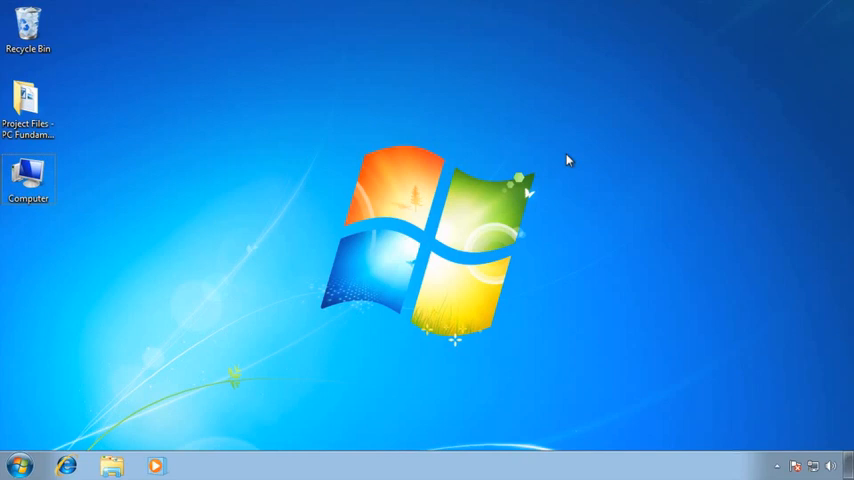
mouse_move(421, 224)
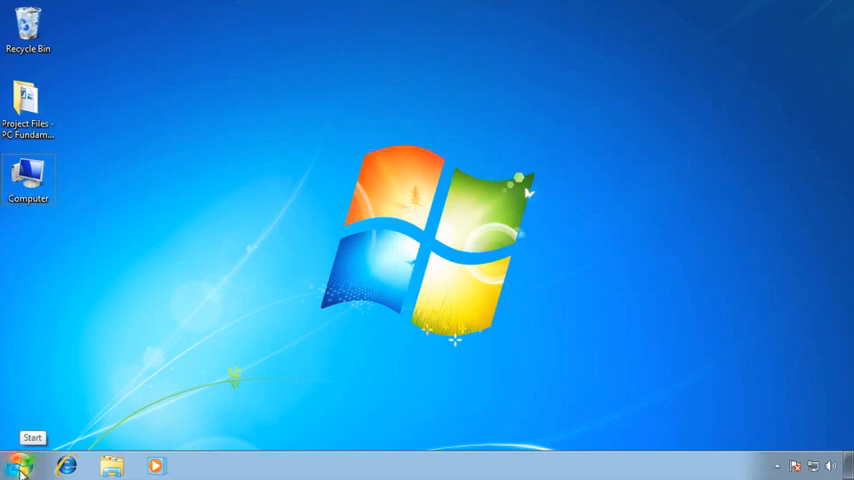
Open the Windows 7 Start menu to find Calculator.
click(19, 465)
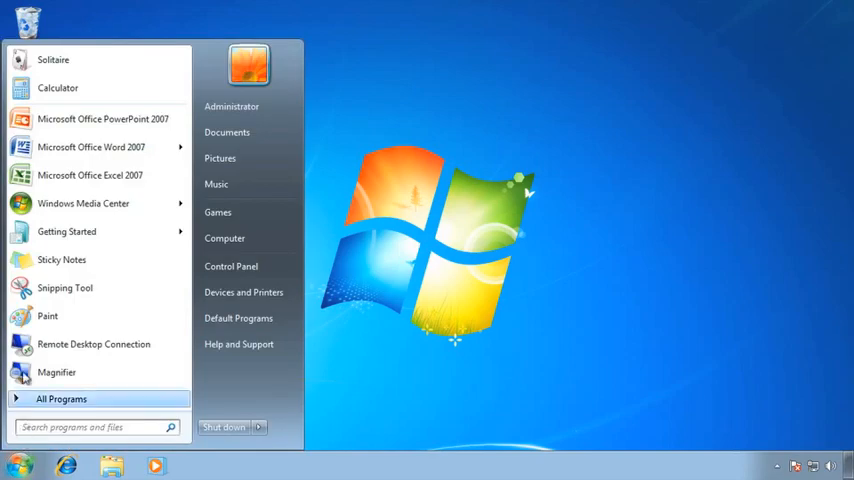
mouse_move(67, 231)
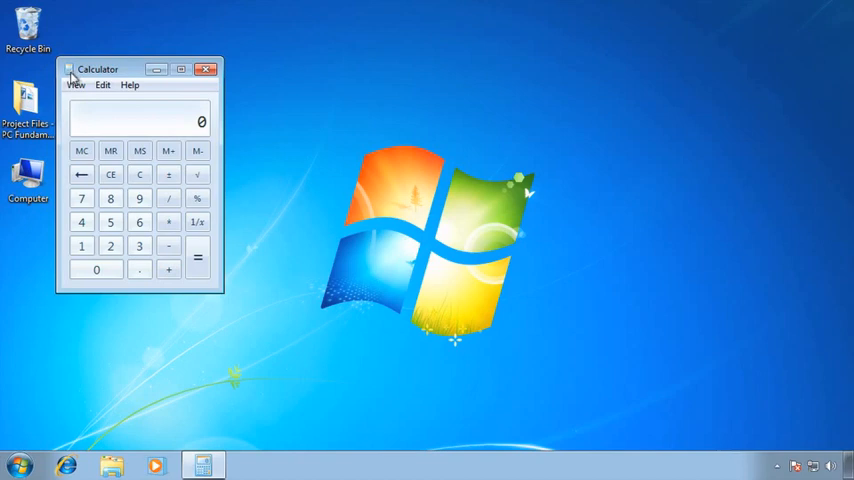
mouse_move(92, 84)
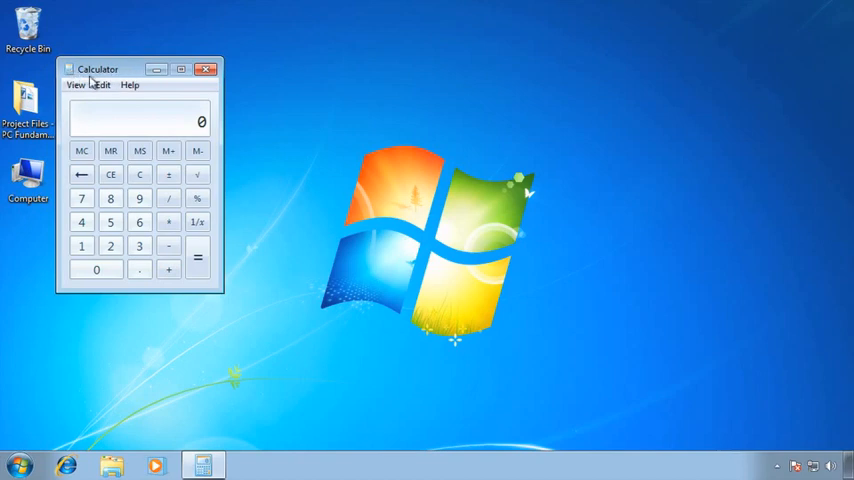
mouse_move(118, 85)
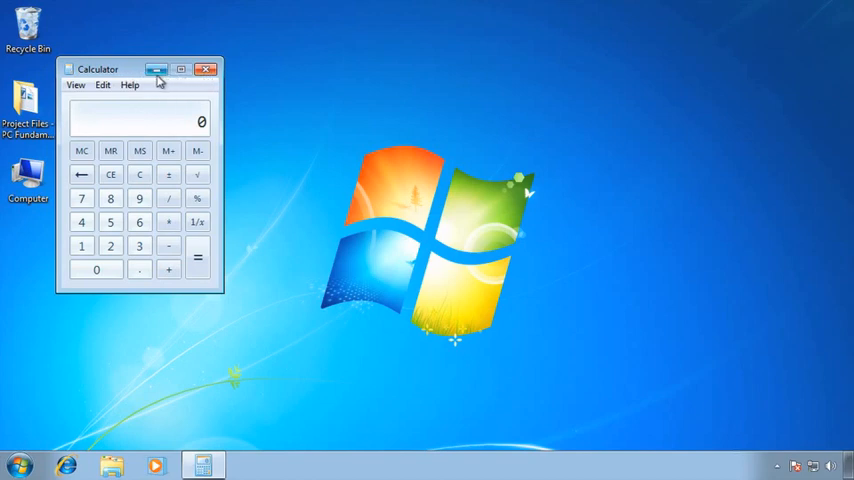
mouse_move(172, 80)
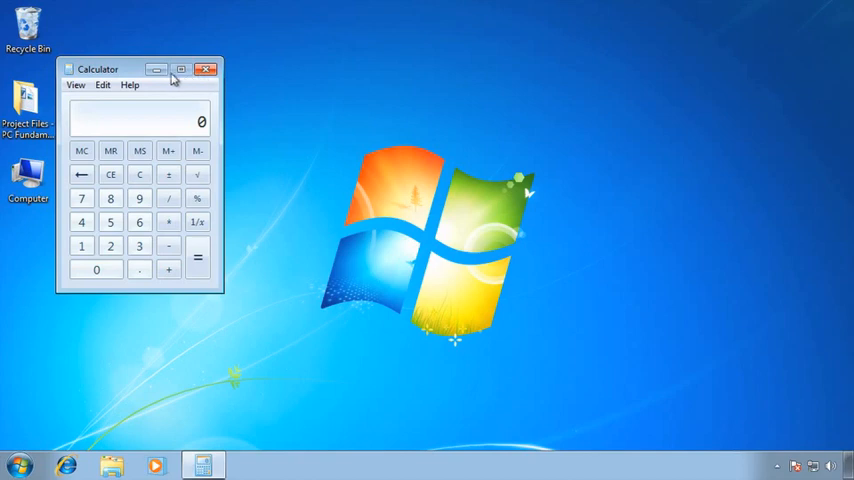
mouse_move(156, 69)
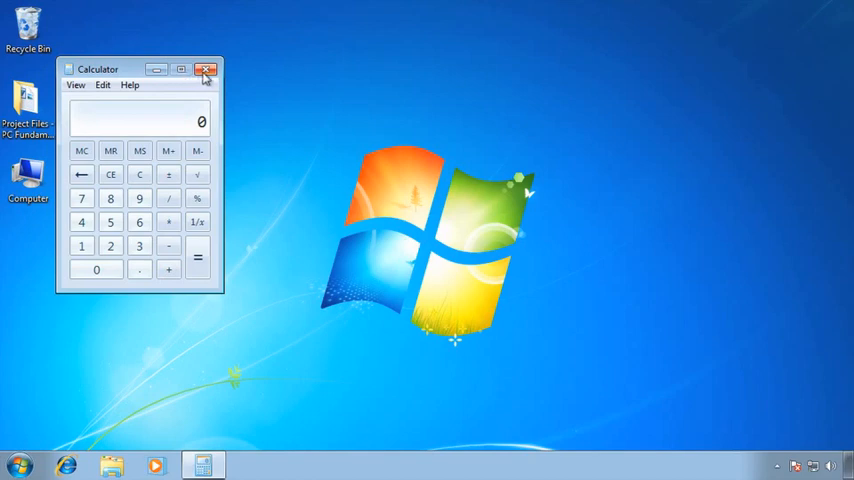
mouse_move(180, 78)
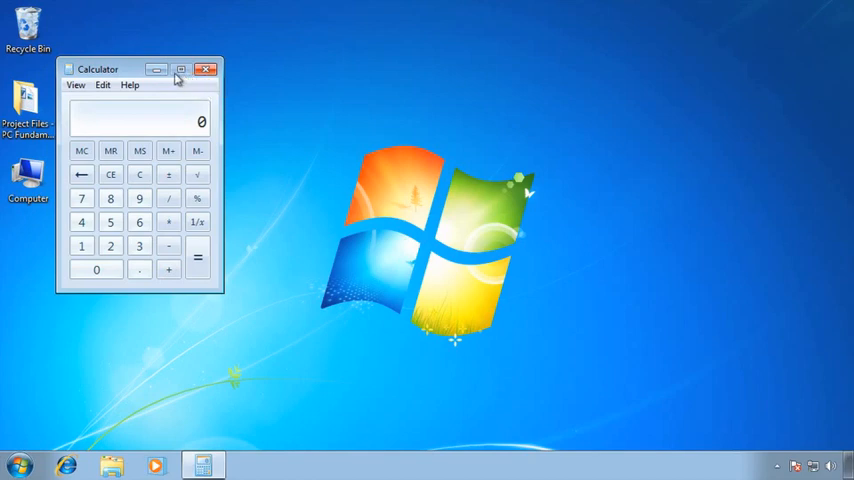
mouse_move(157, 69)
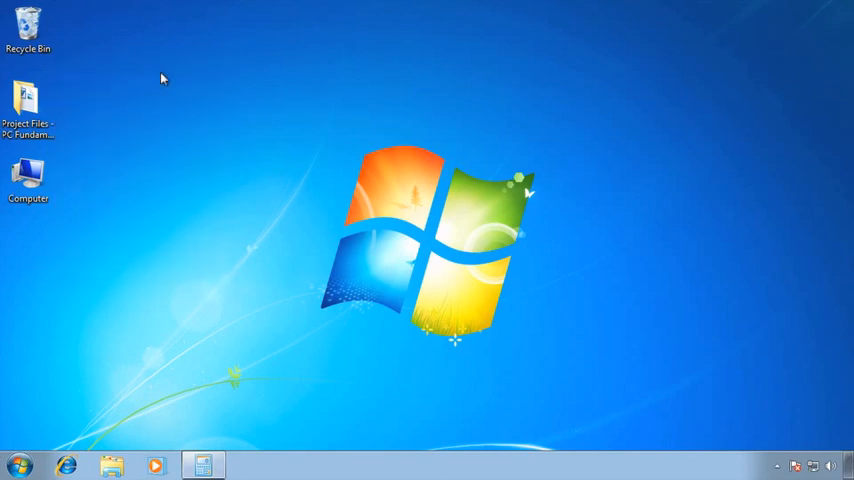
mouse_move(177, 184)
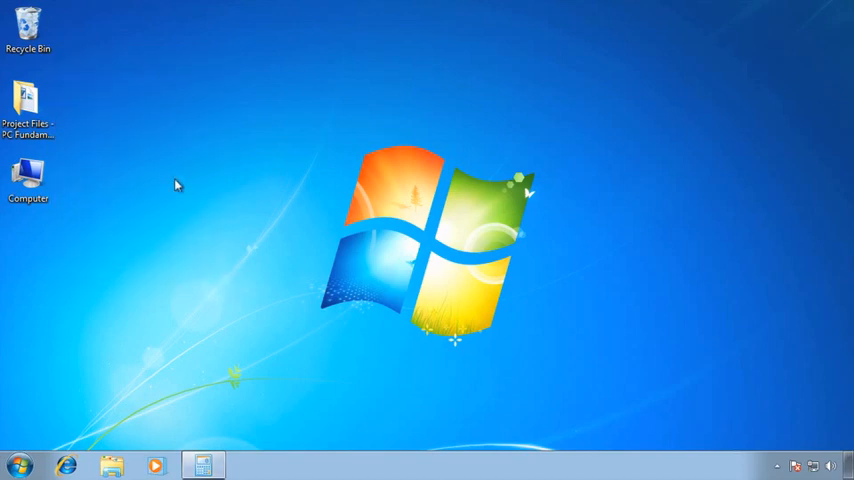
mouse_move(205, 394)
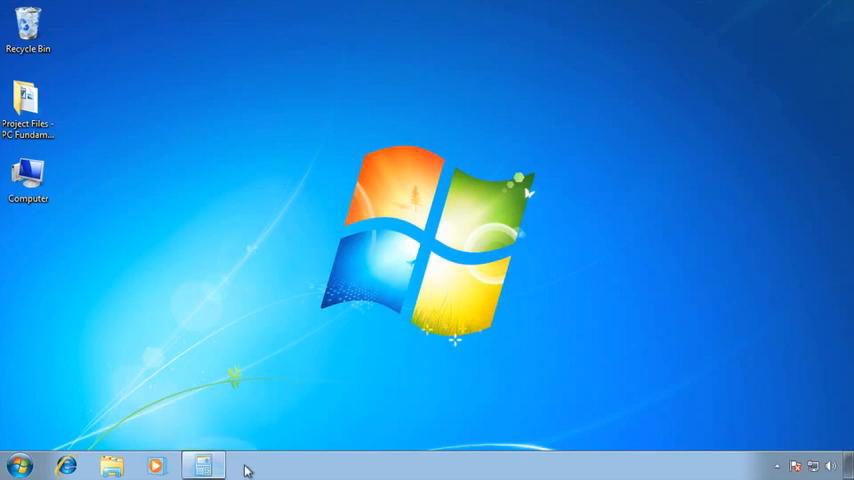
mouse_move(203, 466)
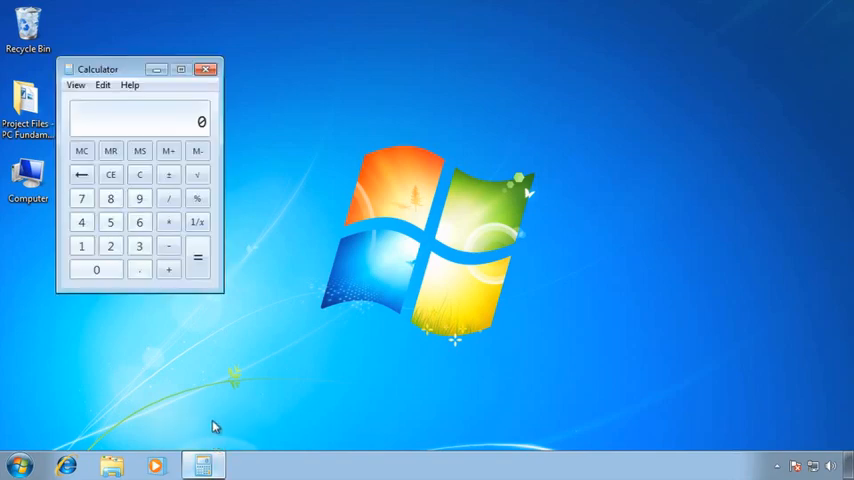
mouse_move(201, 374)
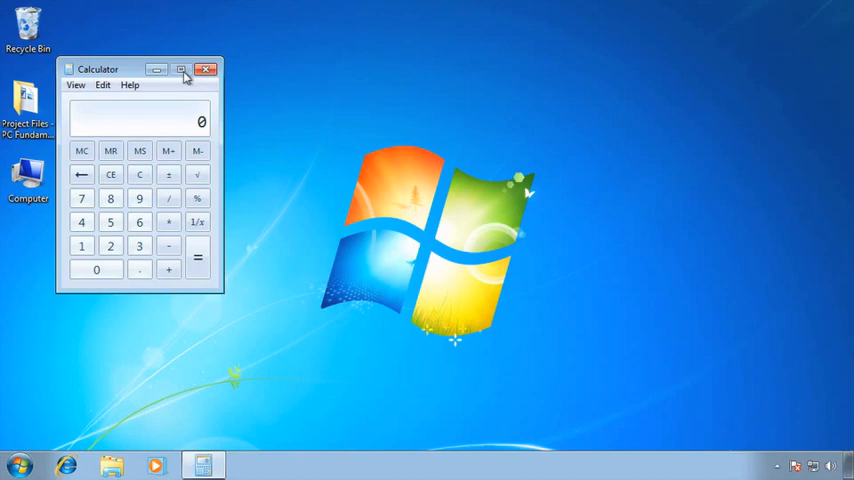
mouse_move(184, 82)
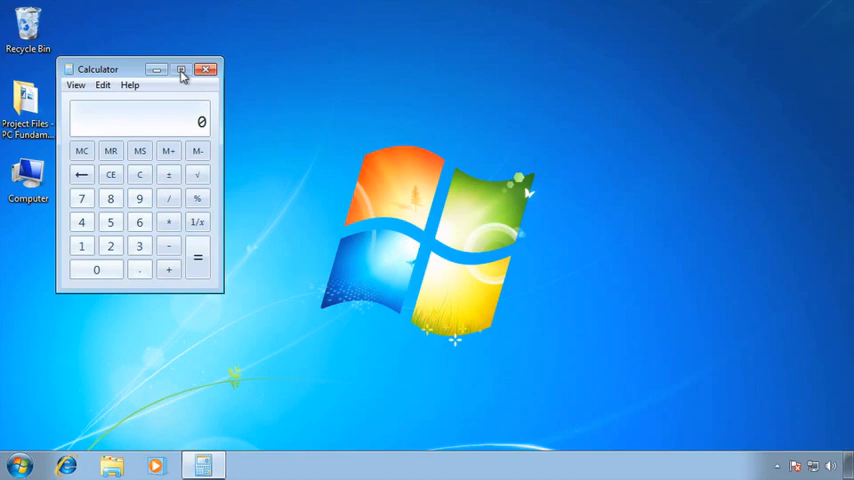
mouse_move(206, 68)
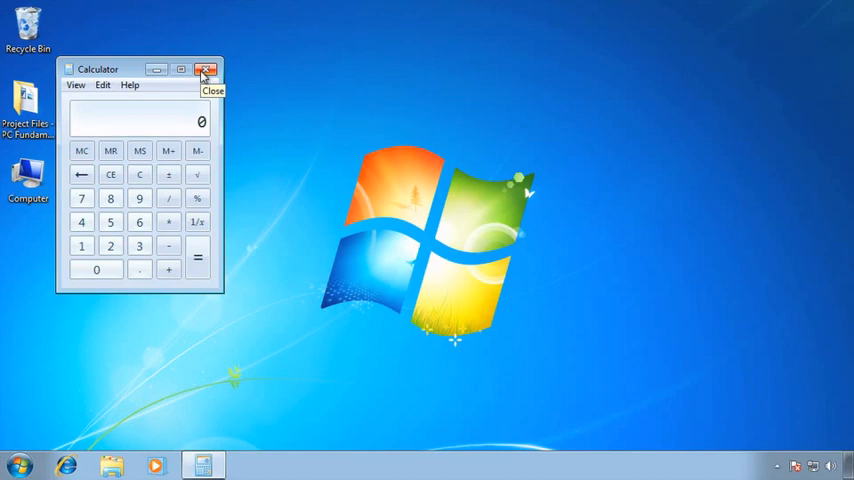
mouse_move(205, 69)
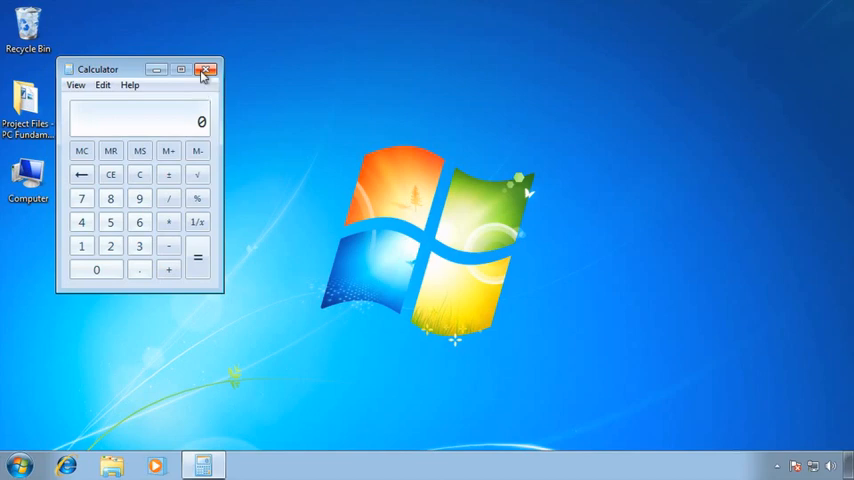
mouse_move(145, 79)
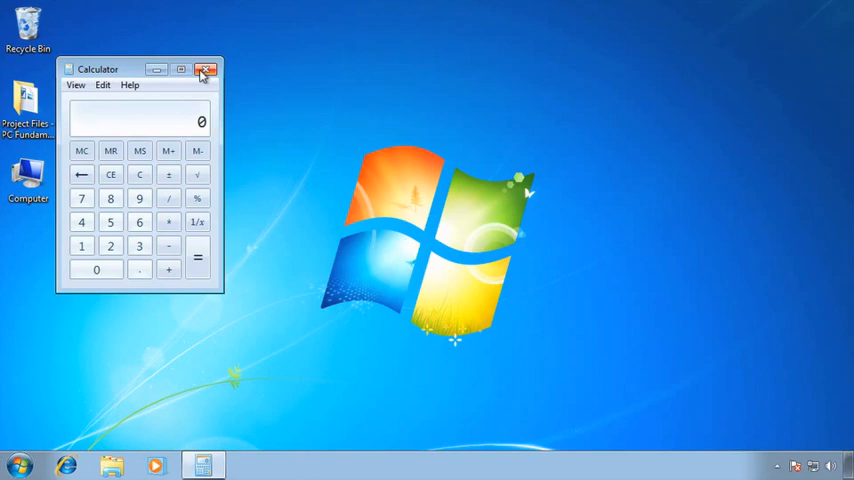
mouse_move(156, 69)
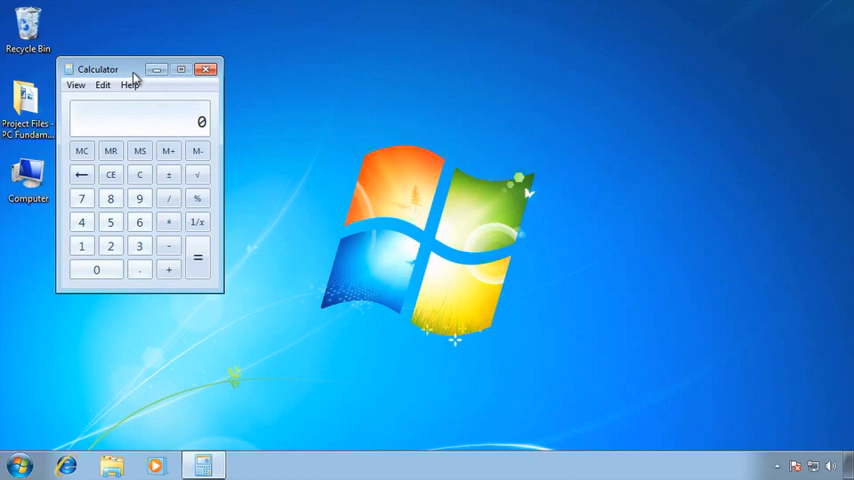
mouse_move(128, 90)
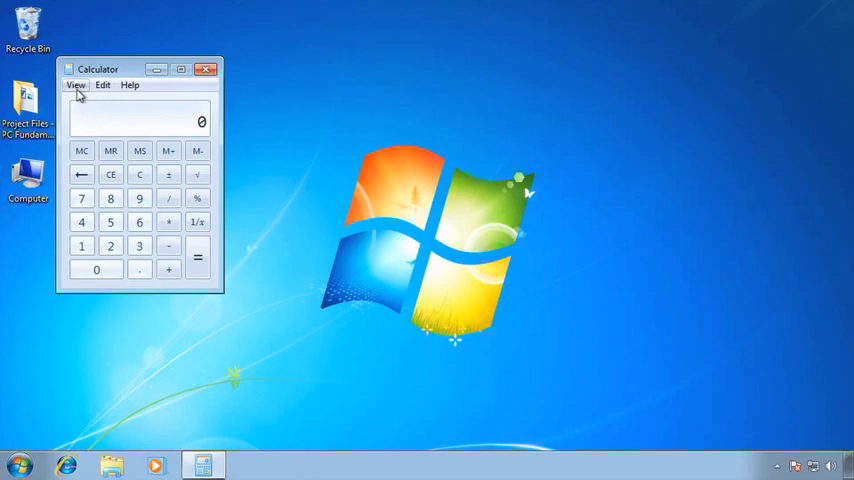
mouse_move(122, 90)
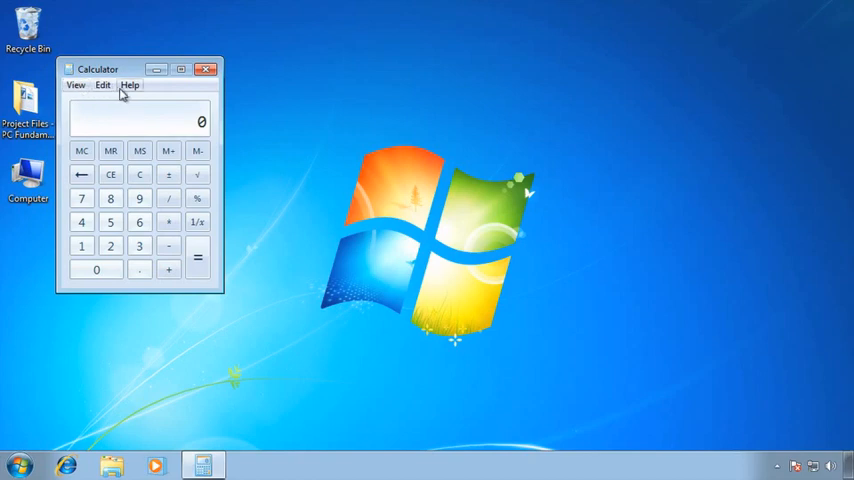
mouse_move(76, 85)
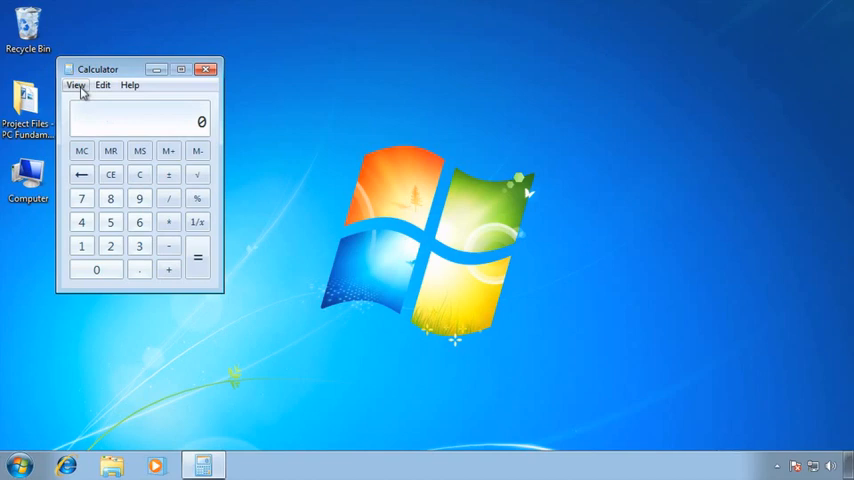
Open Calculator's View menu listing Standard, Scientific, Programmer and Statistics modes.
click(76, 84)
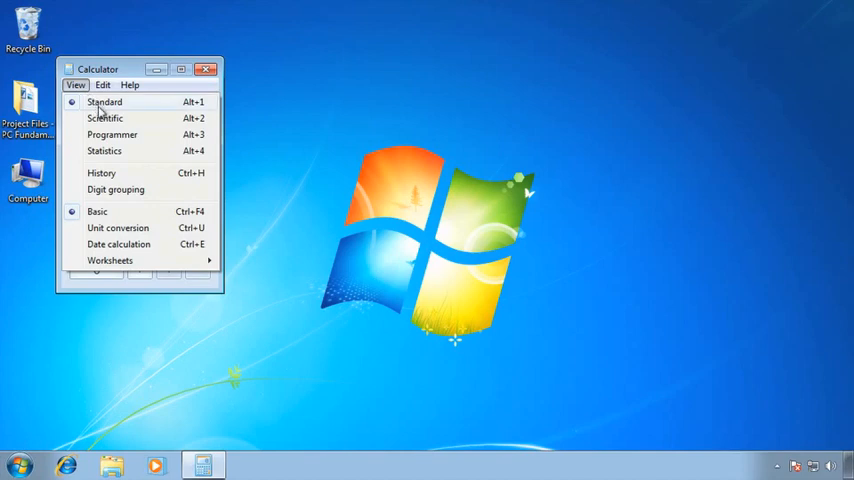
mouse_move(107, 137)
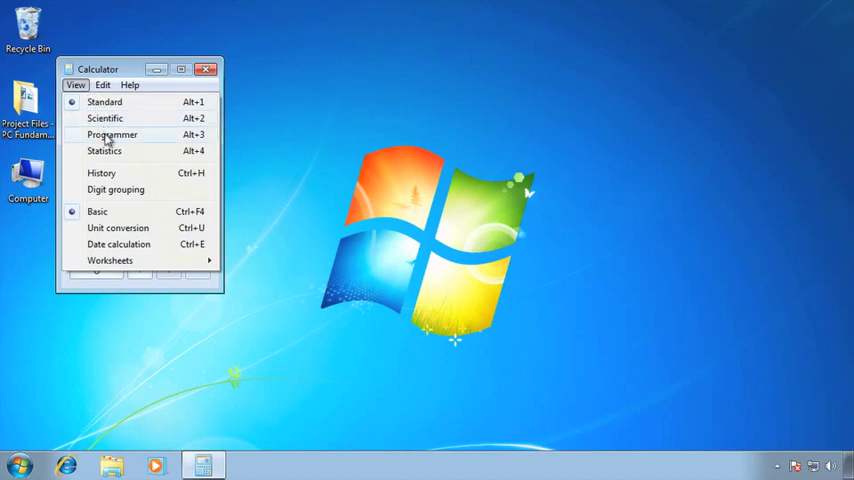
mouse_move(104, 151)
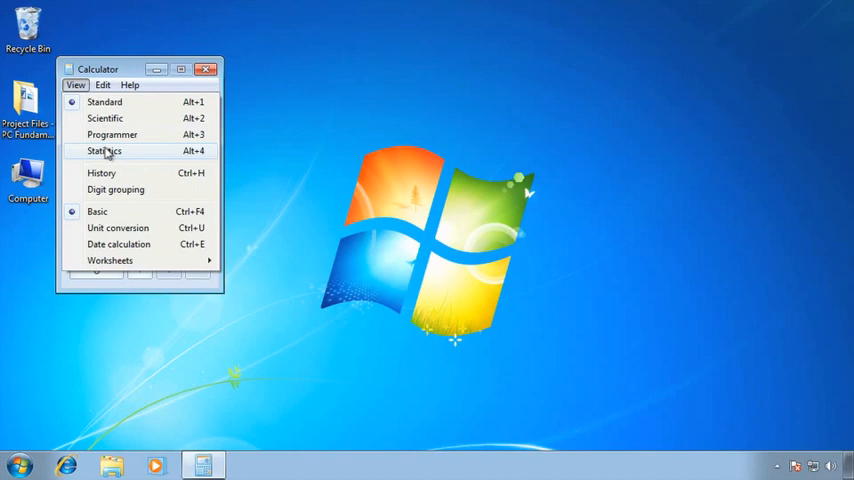
mouse_move(104, 101)
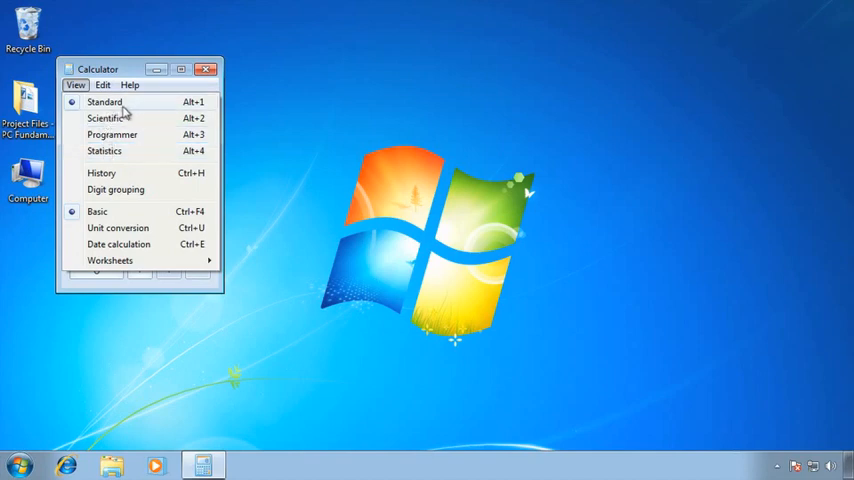
mouse_move(135, 108)
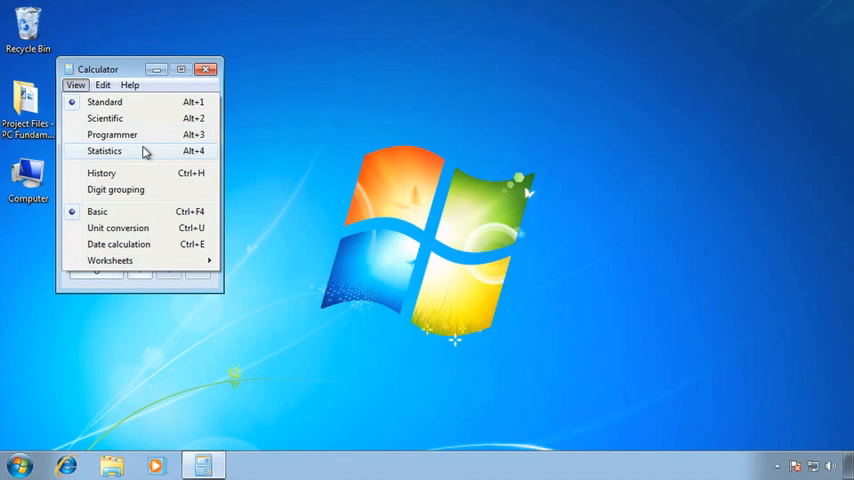
mouse_move(171, 118)
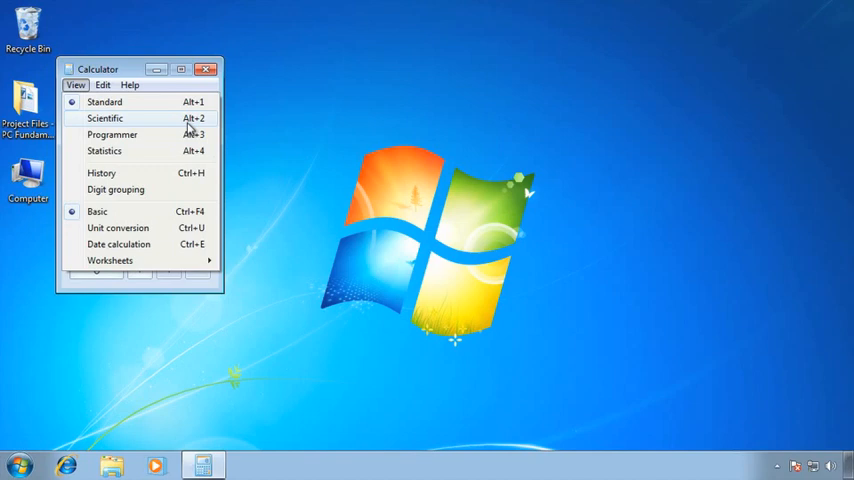
mouse_move(152, 126)
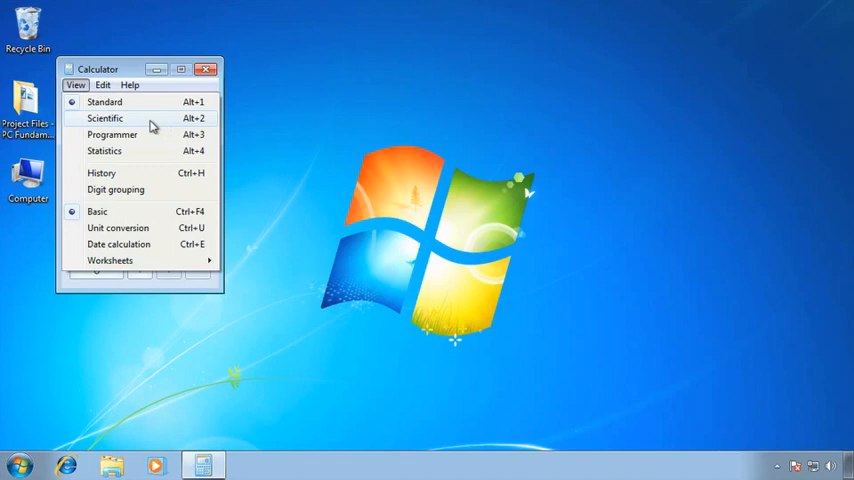
Choose Scientific from the View menu to get trigonometric, logarithmic and power functions.
click(105, 118)
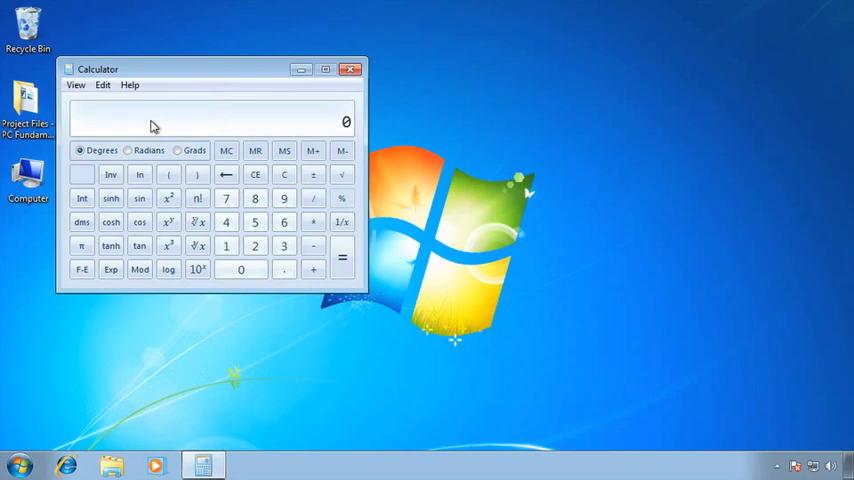
mouse_move(118, 97)
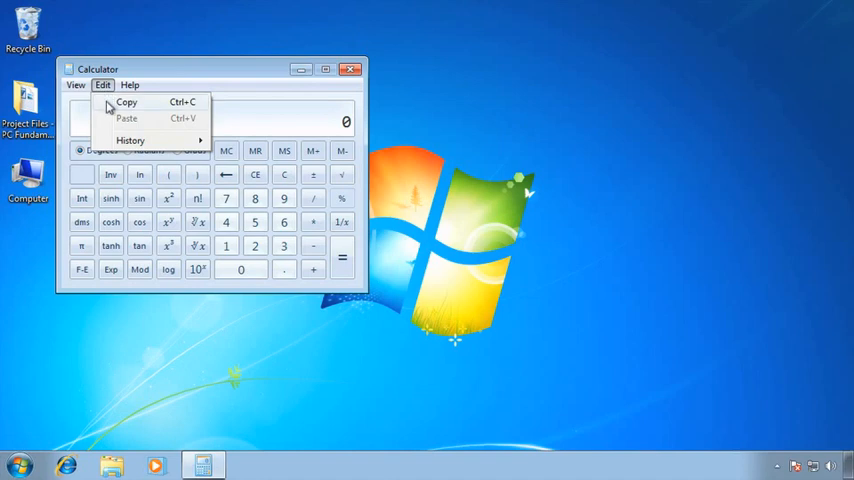
mouse_move(106, 143)
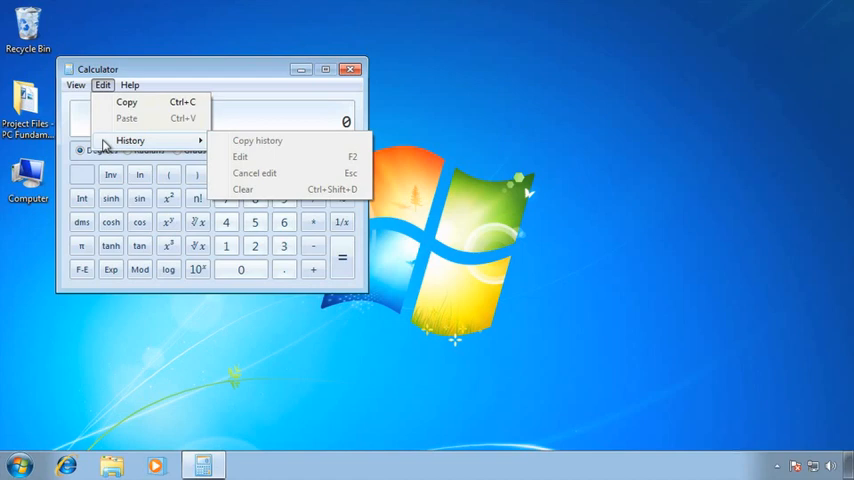
mouse_move(215, 147)
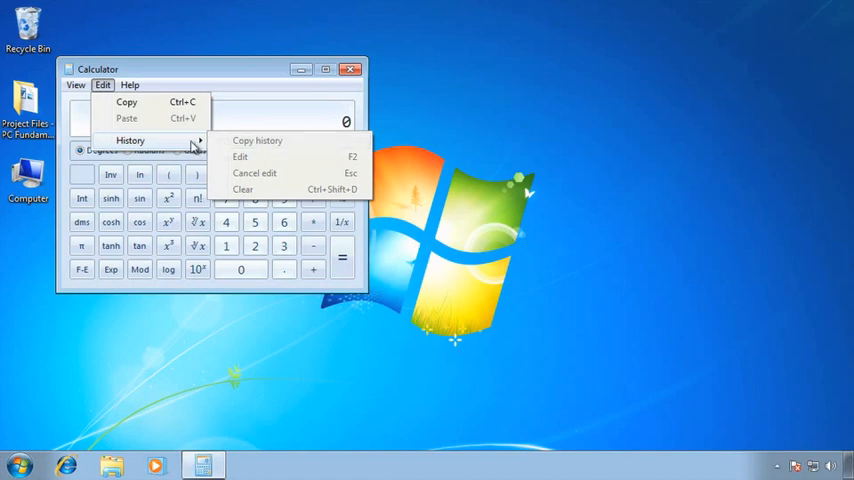
mouse_move(180, 119)
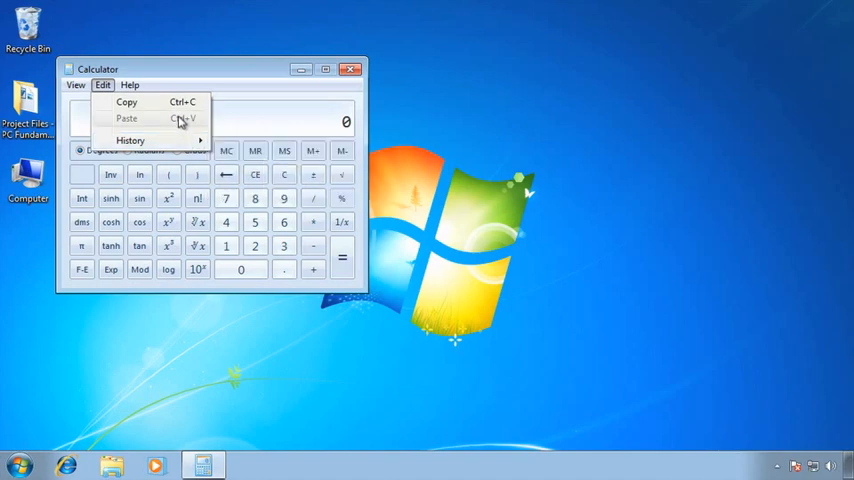
mouse_move(178, 138)
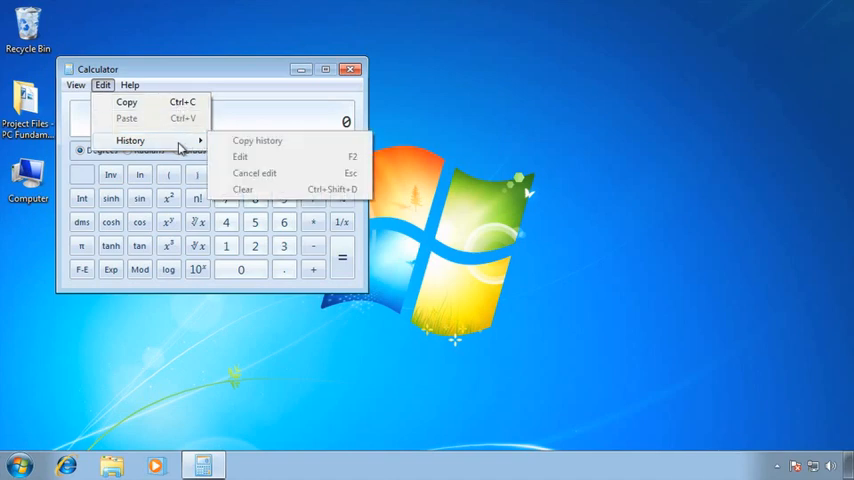
mouse_move(223, 146)
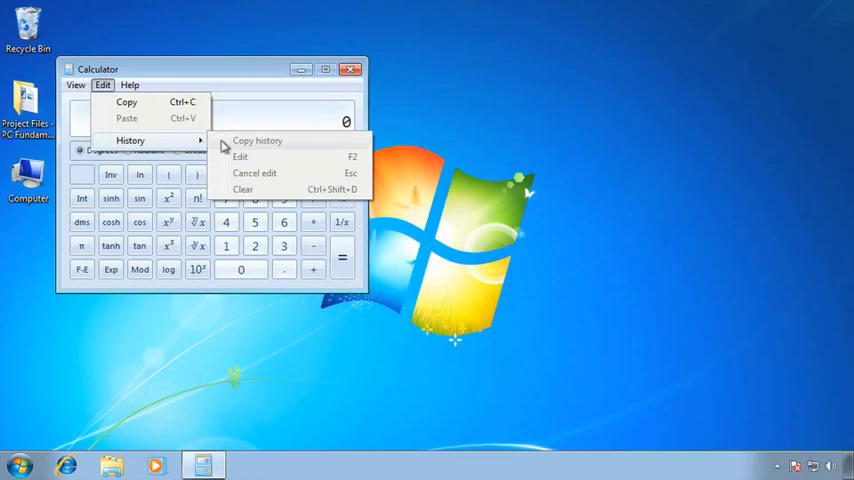
mouse_move(248, 141)
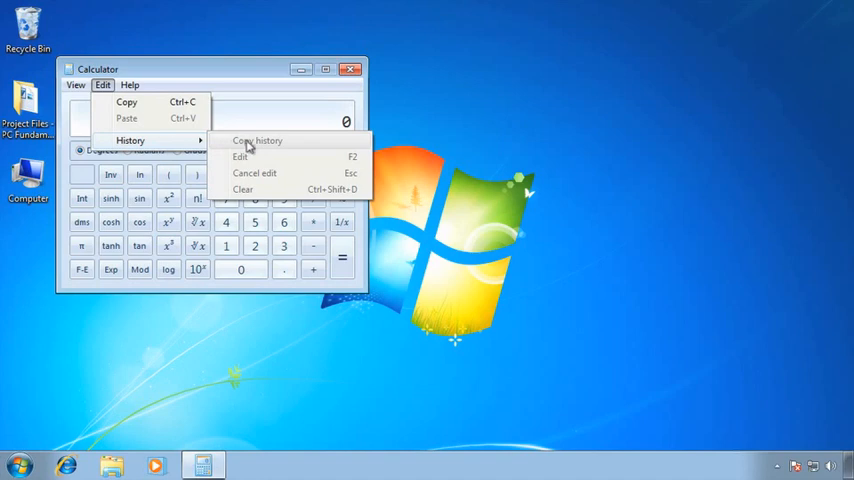
mouse_move(252, 145)
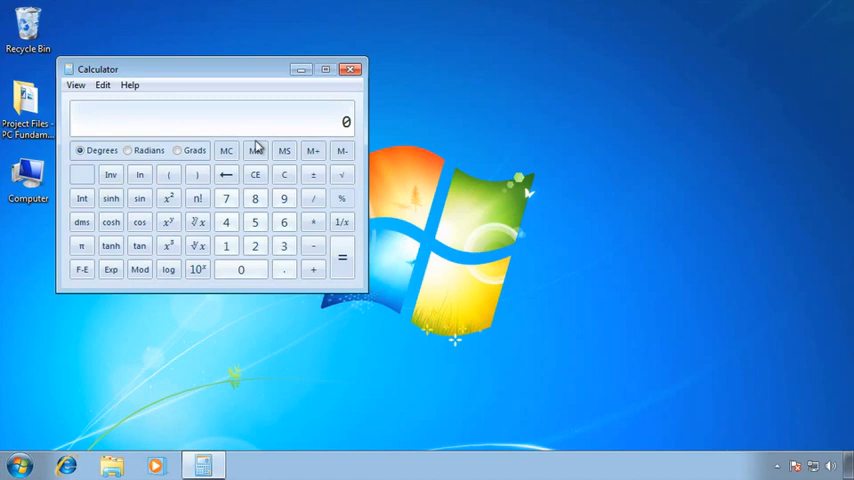
mouse_move(245, 93)
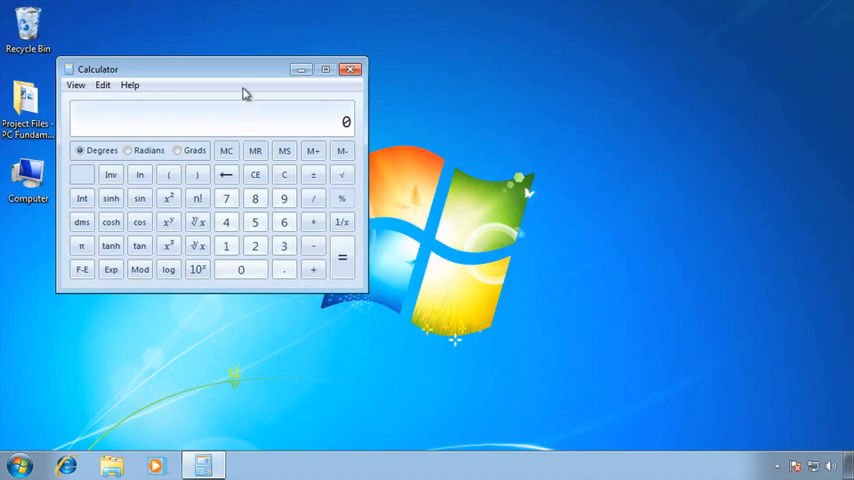
mouse_move(241, 60)
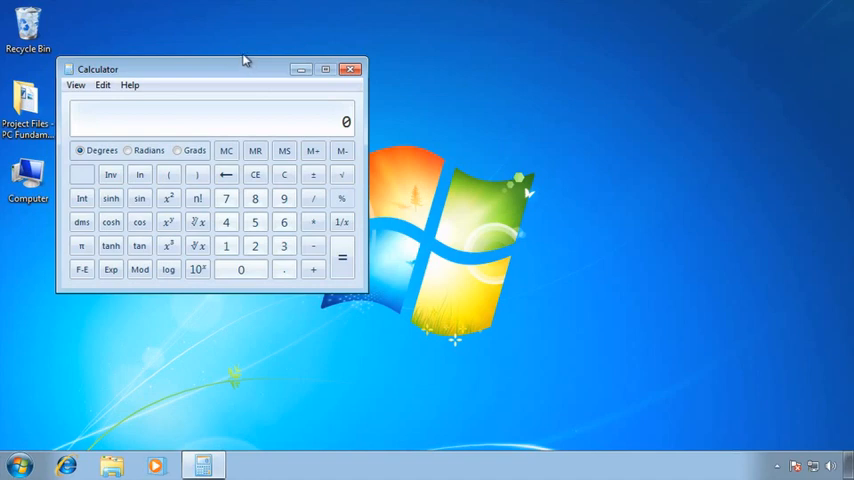
mouse_move(248, 66)
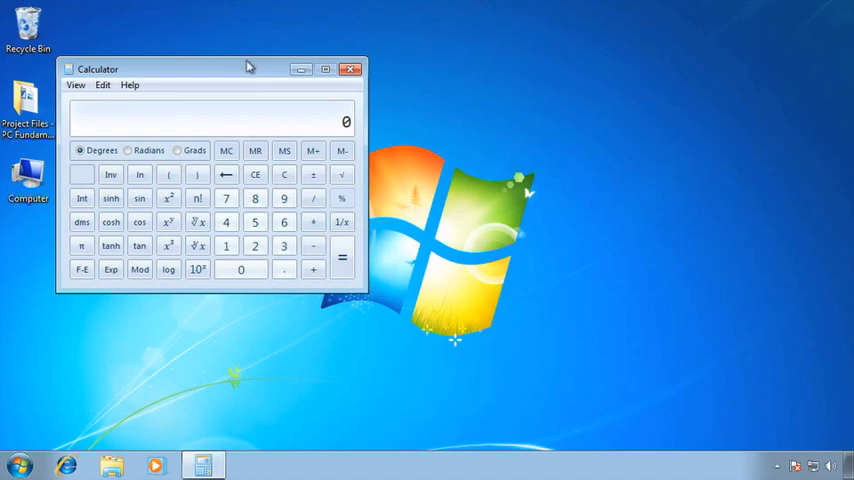
mouse_move(248, 58)
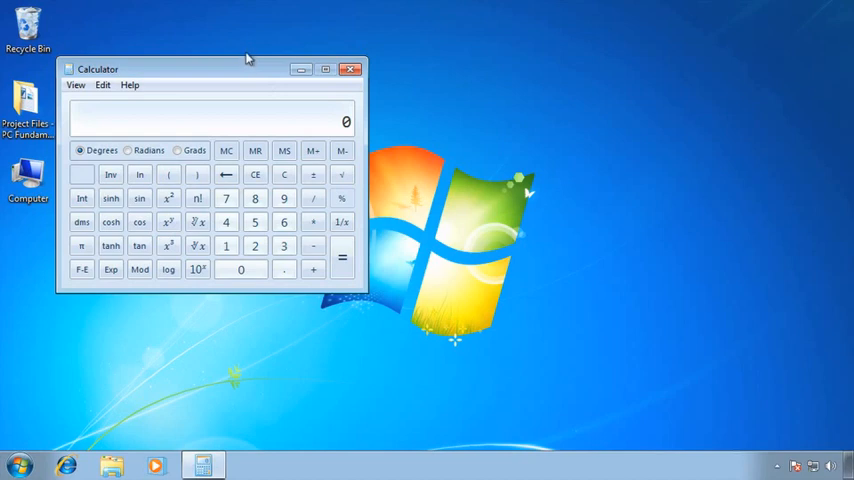
mouse_move(249, 67)
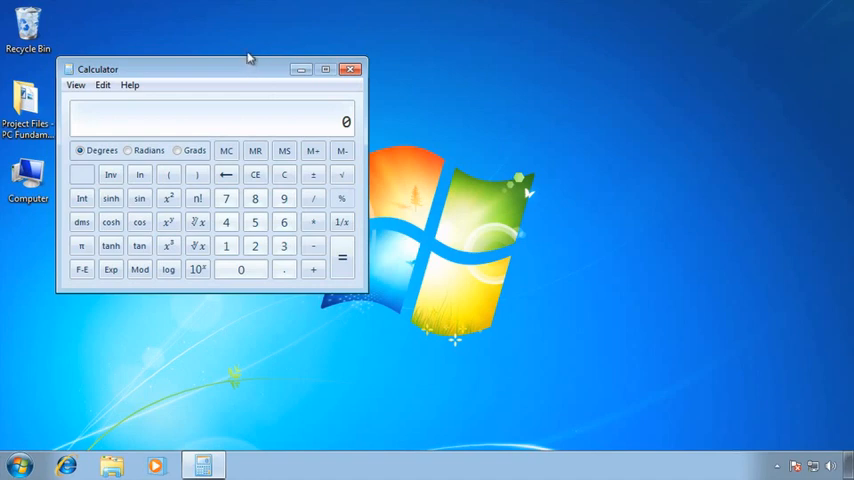
mouse_move(250, 68)
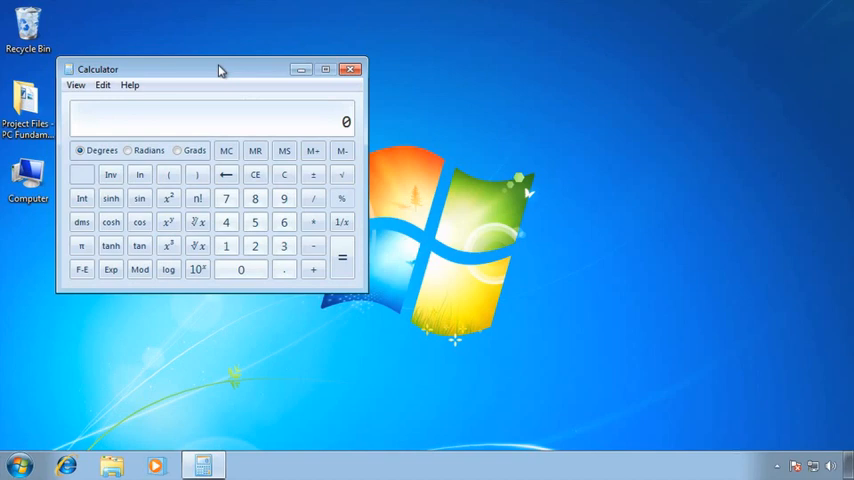
Drag the Calculator title bar far right, then back to just right of the upper-left spot.
drag(220, 69, 240, 71)
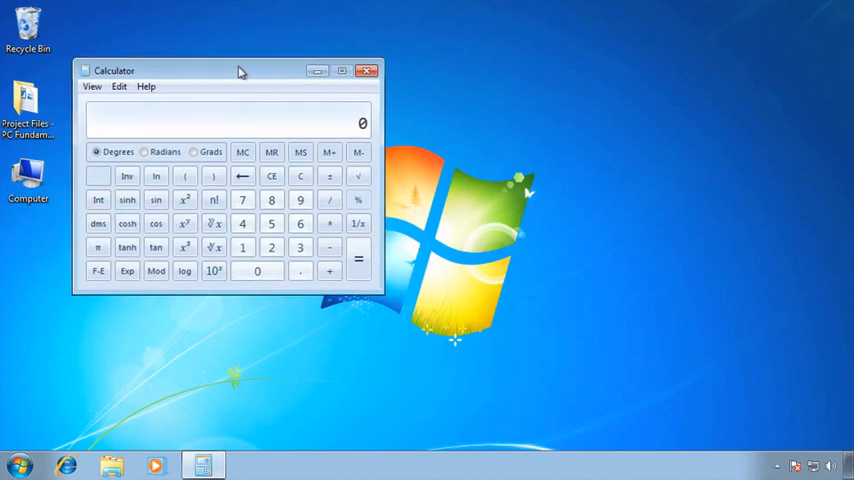
drag(240, 70, 575, 70)
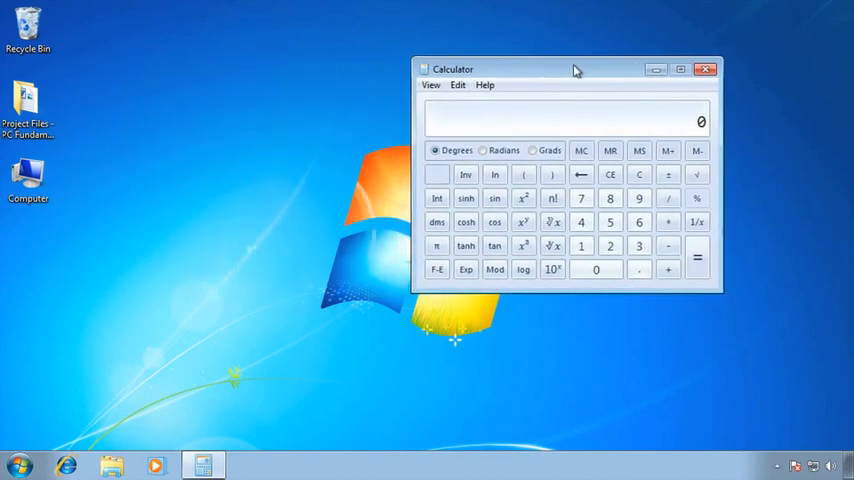
drag(575, 69, 445, 70)
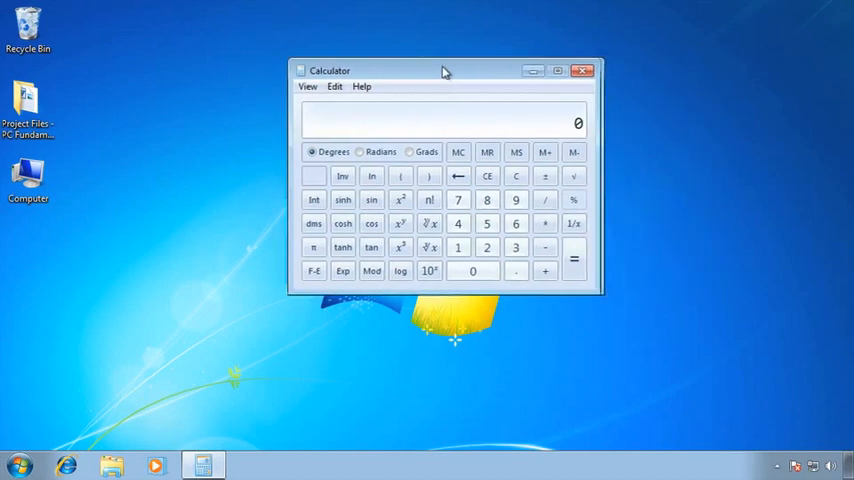
drag(445, 70, 280, 73)
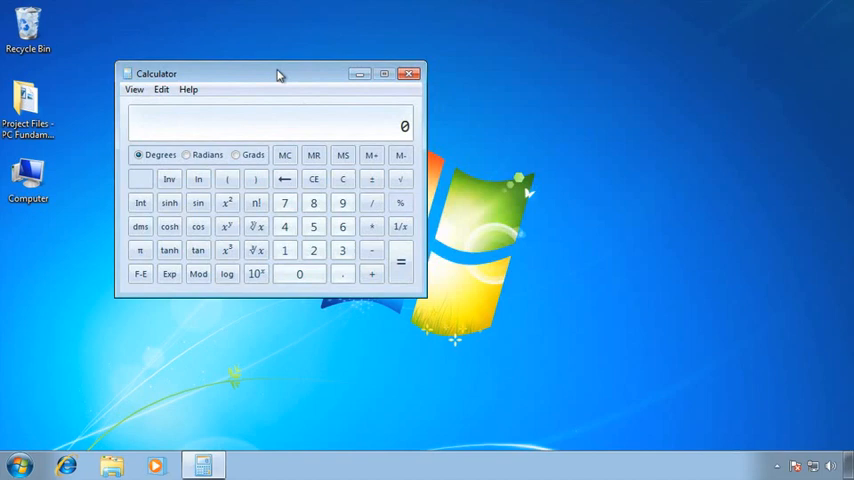
mouse_move(359, 74)
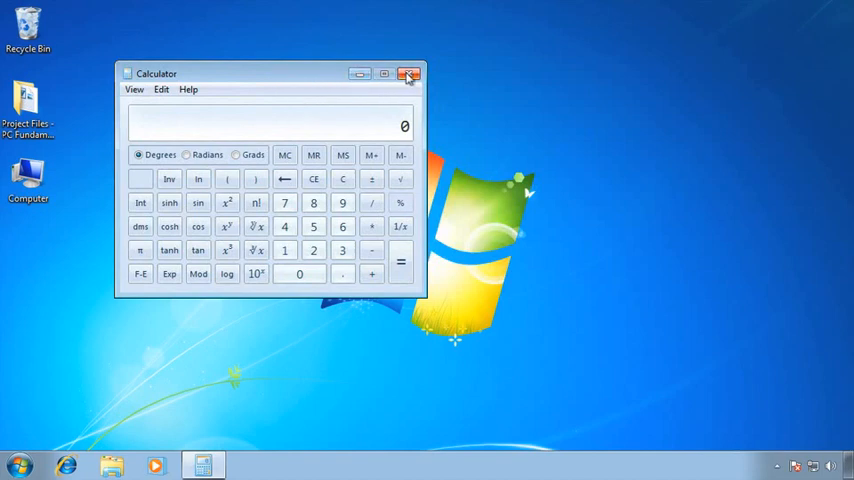
mouse_move(408, 74)
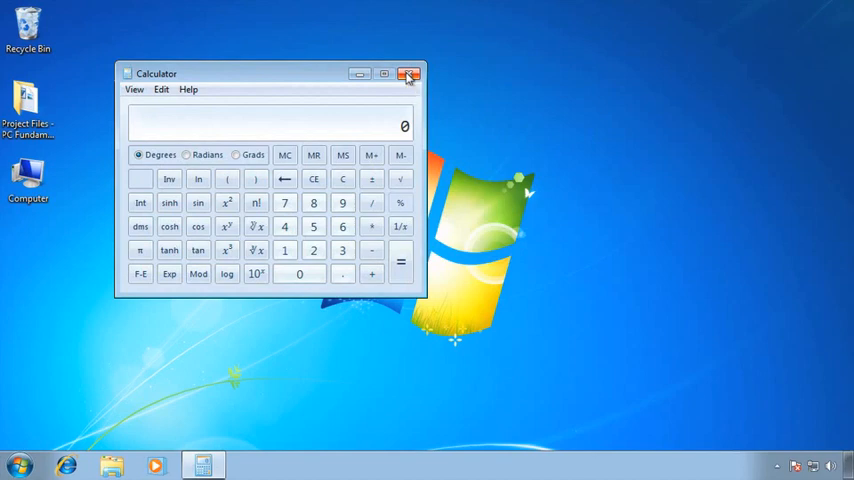
Close the Calculator window with its red X button.
click(408, 73)
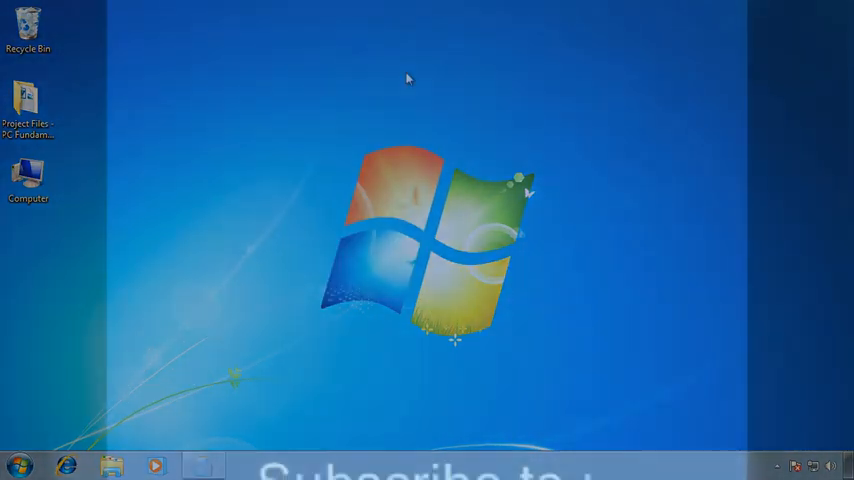